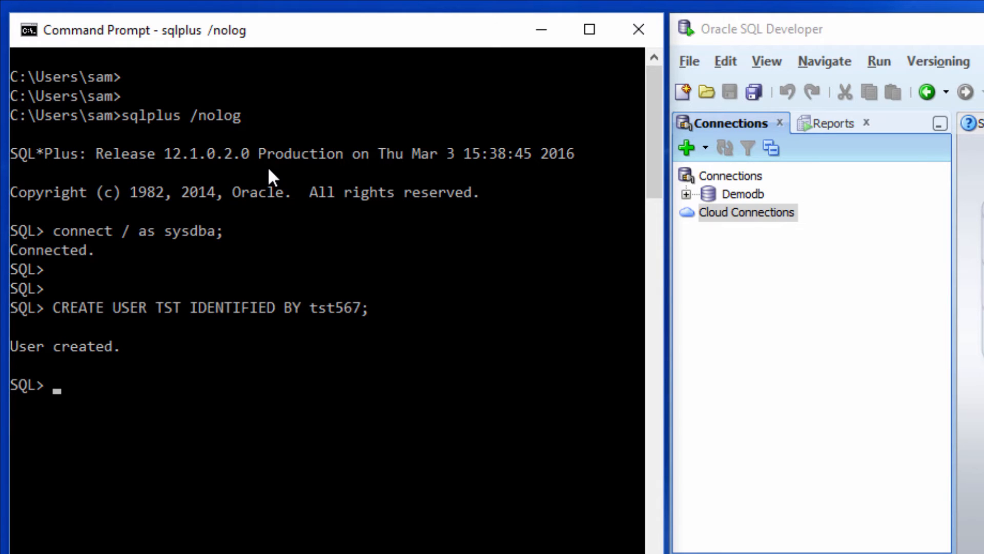
mouse_move(977, 226)
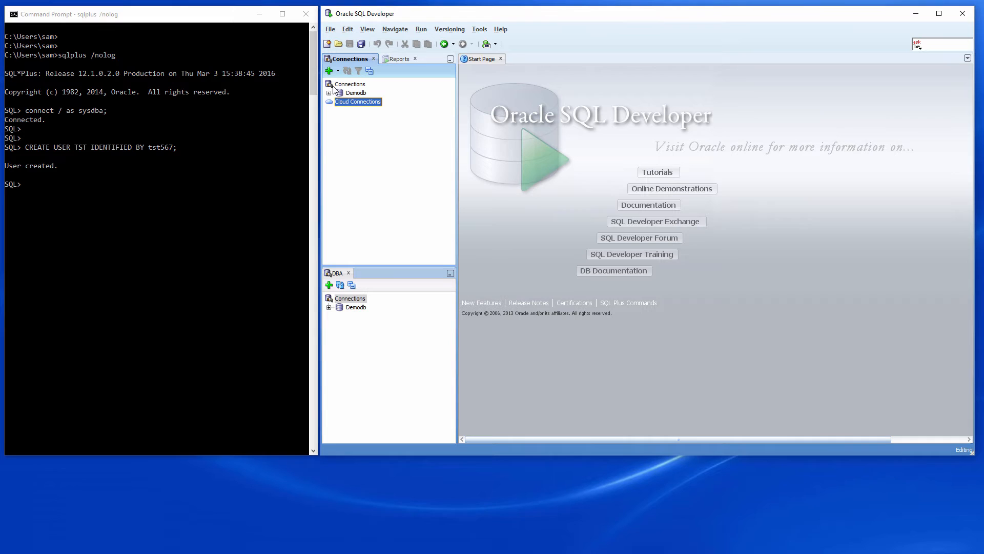
- Create connection demodb_tst for user tst with a password, changing the SID from xe to demodb
left_click(327, 71)
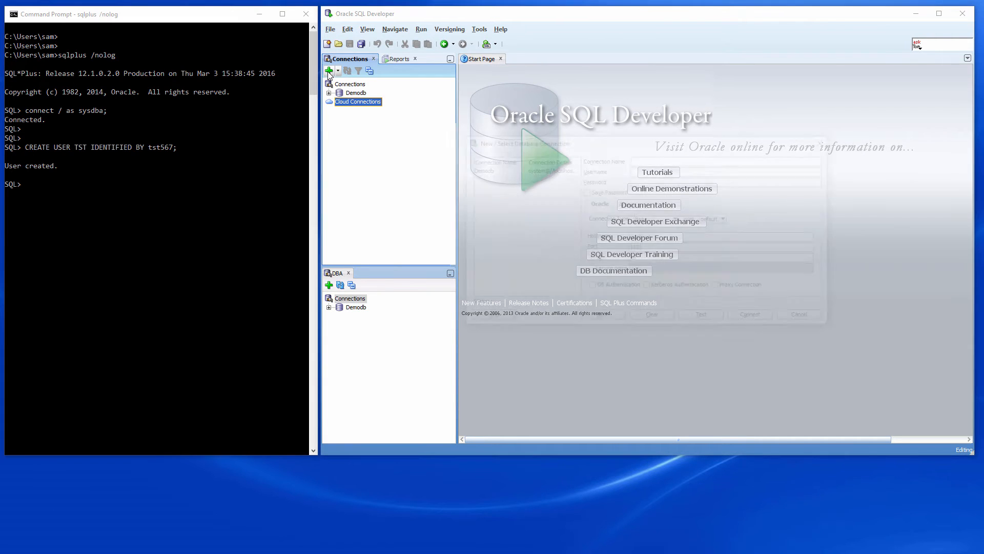
left_click(328, 71)
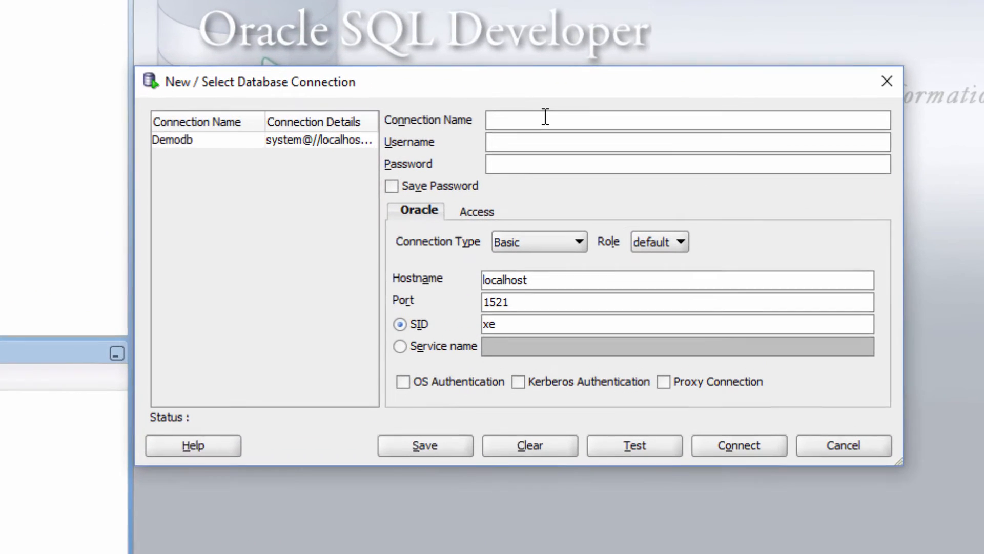
type("demodb_")
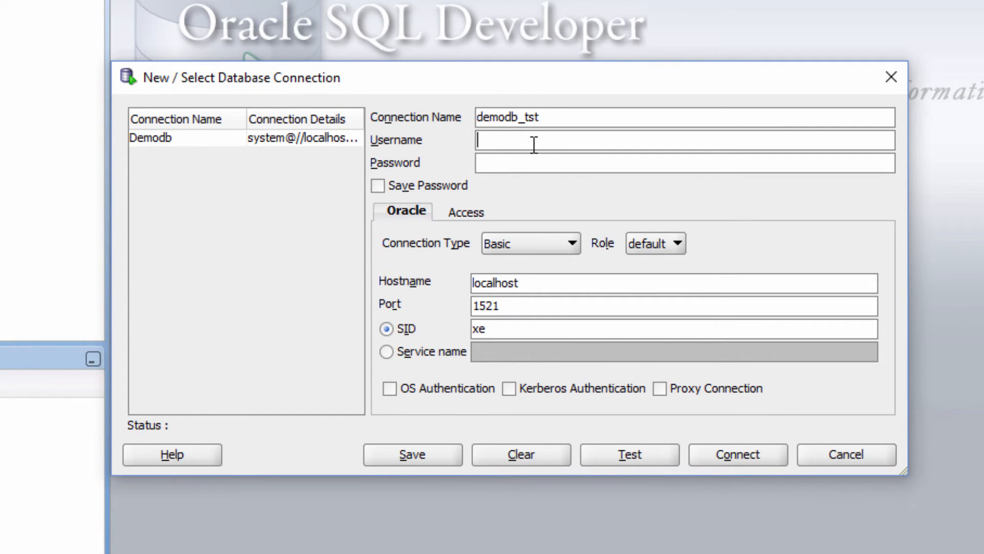
type("tst")
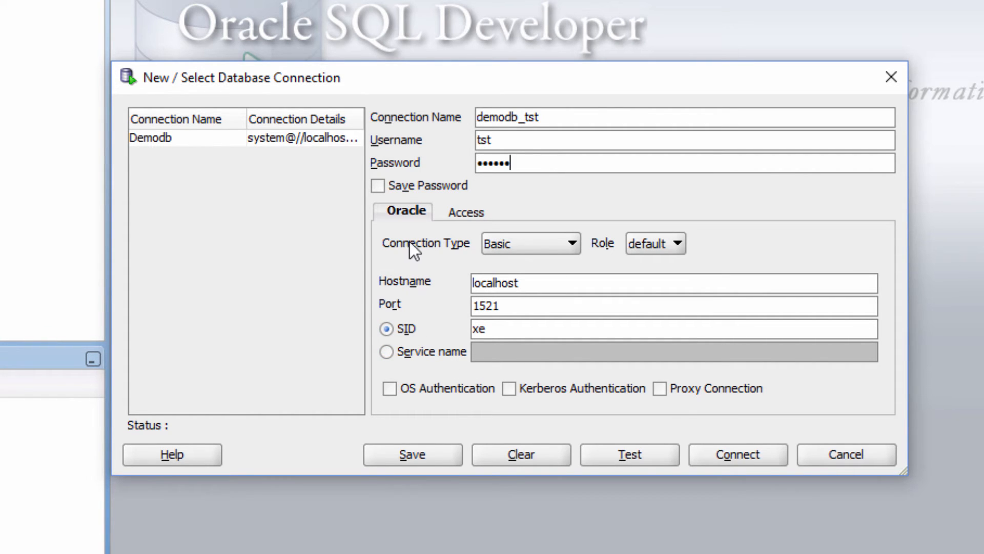
double_click(480, 328)
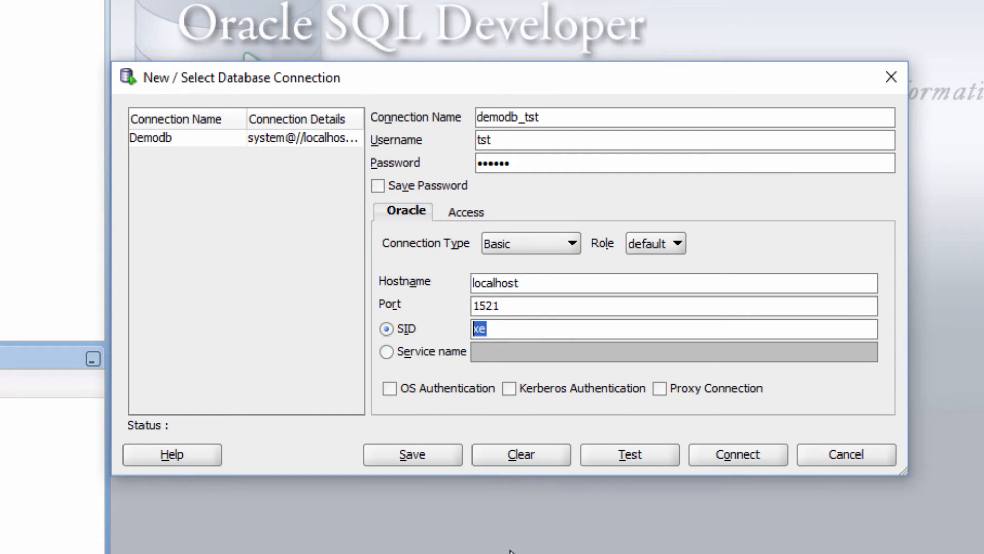
type("demodb")
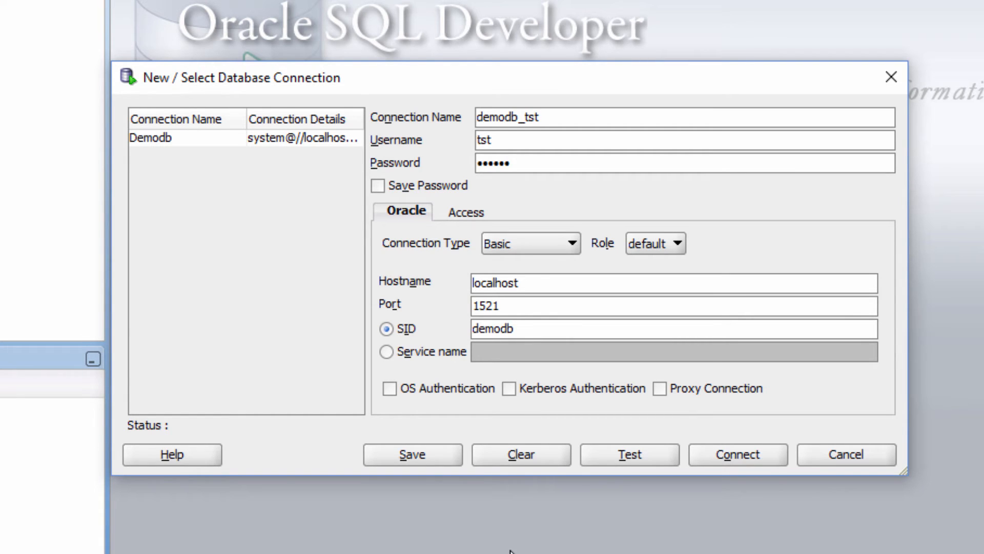
mouse_move(215, 383)
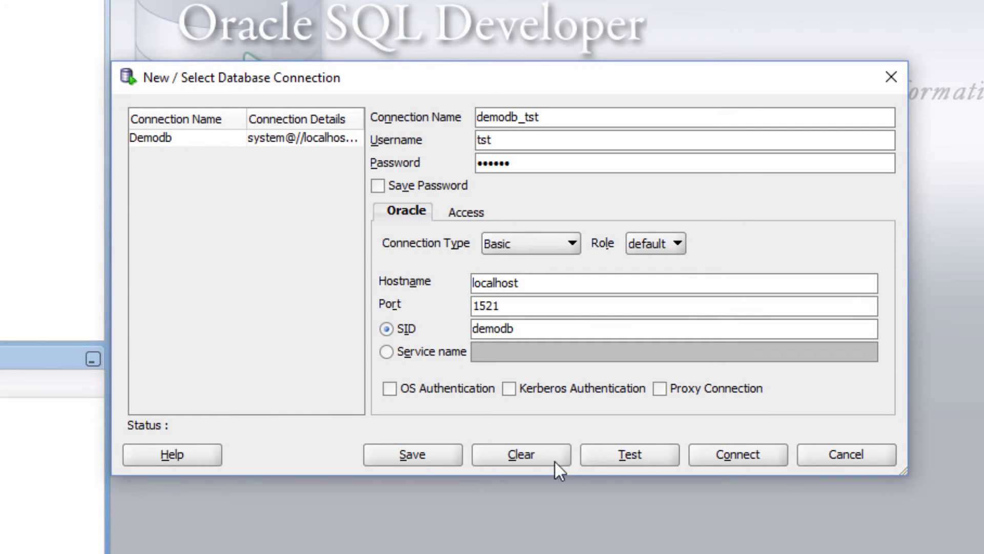
mouse_move(630, 454)
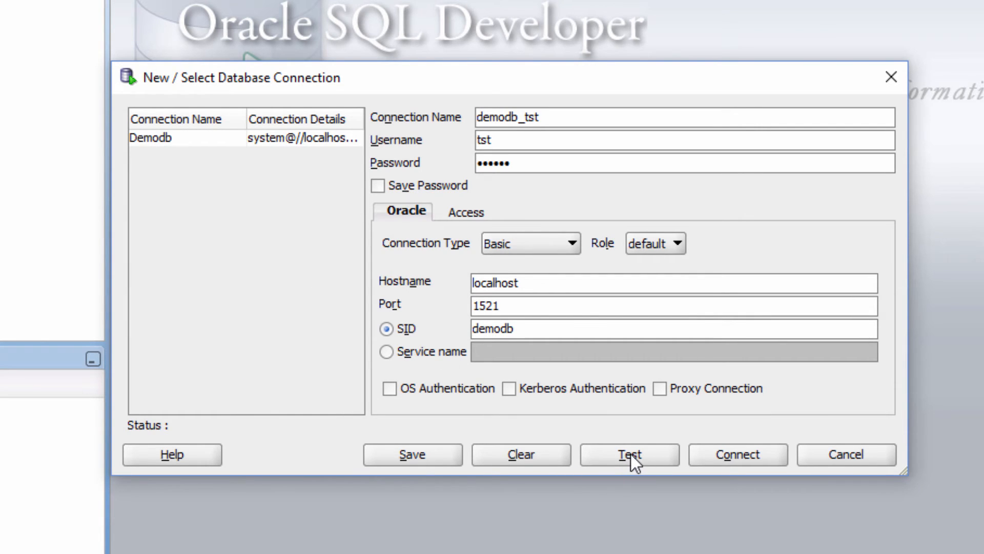
- Test the demodb_tst login, which fails because TST lacks CREATE SESSION
left_click(629, 454)
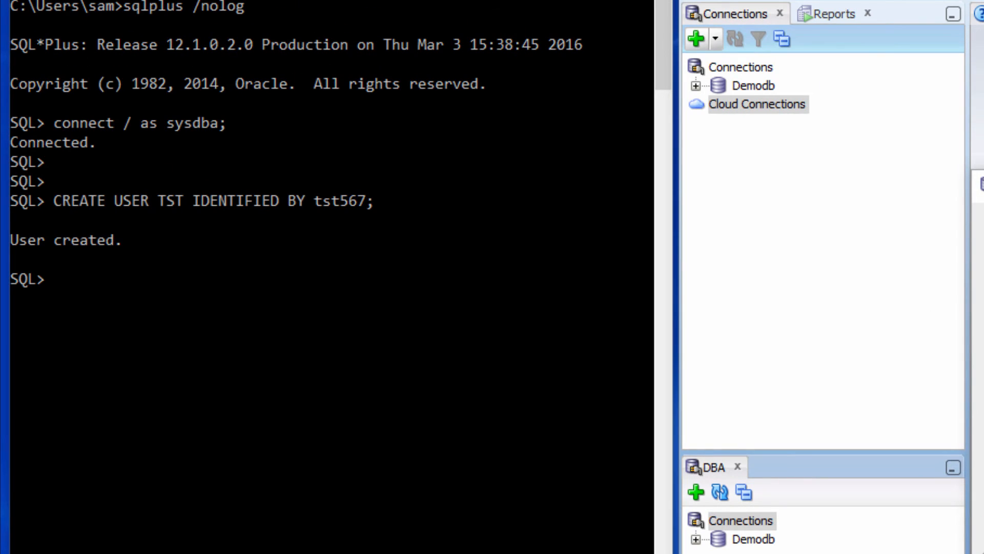
- Run GRANT CONNECT TO TST; in SQL*Plus, then return to the connection dialog
type("GRANT CONNECT")
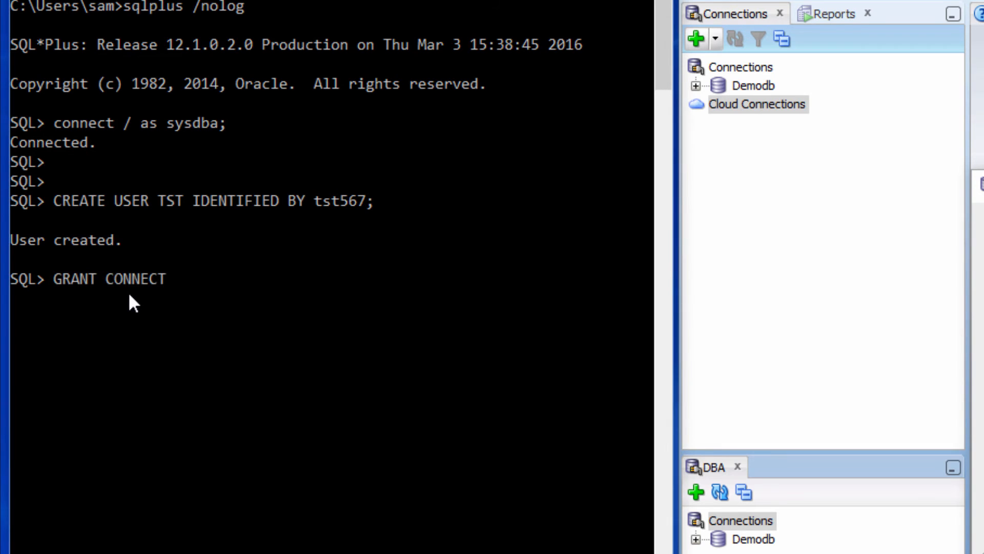
type("TO TST;")
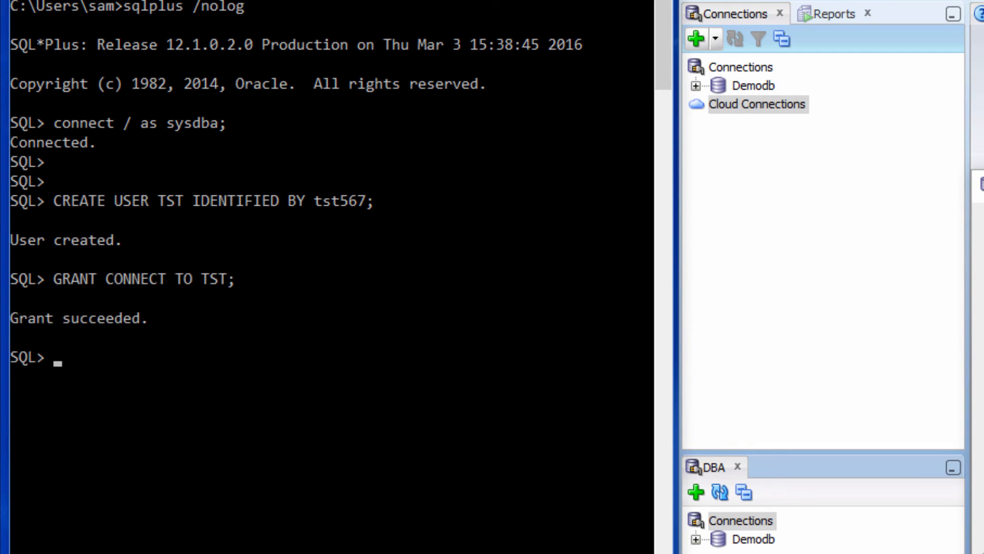
left_click(627, 470)
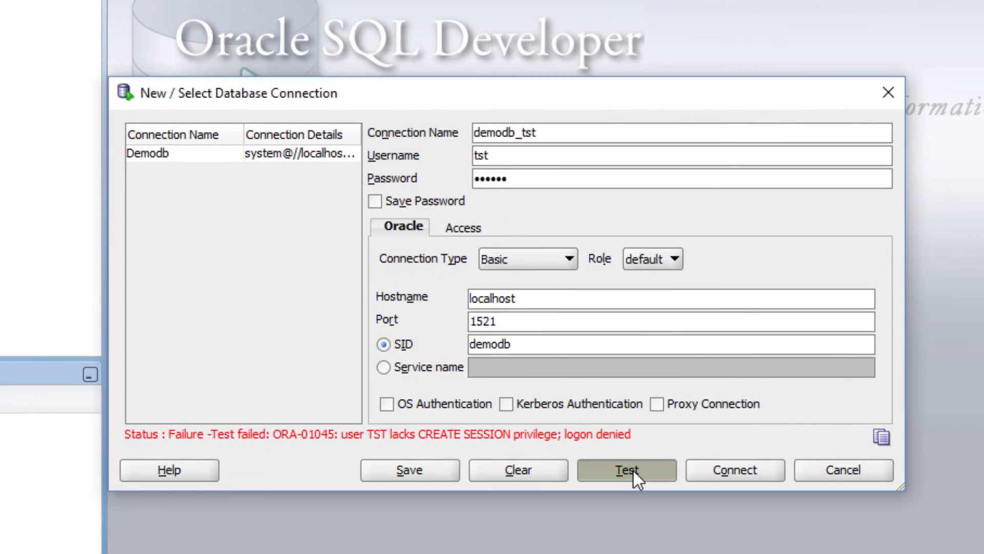
- Retest the demodb_tst connection successfully and connect with the password saved
left_click(626, 469)
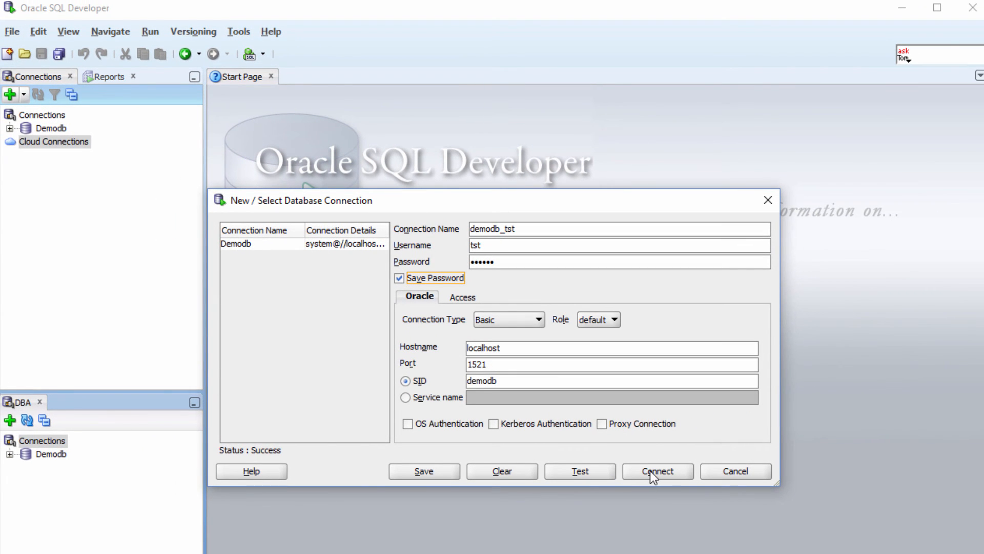
left_click(657, 471)
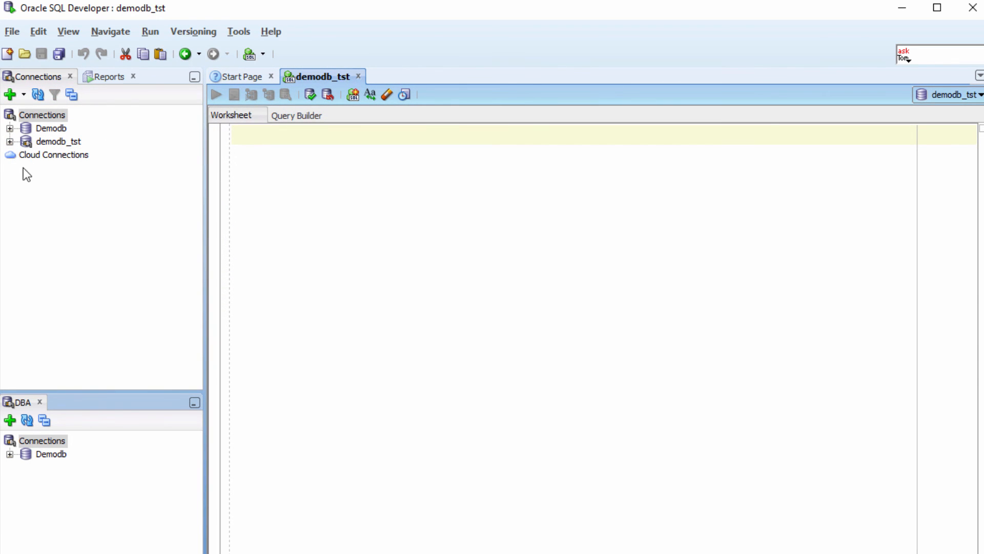
mouse_move(59, 137)
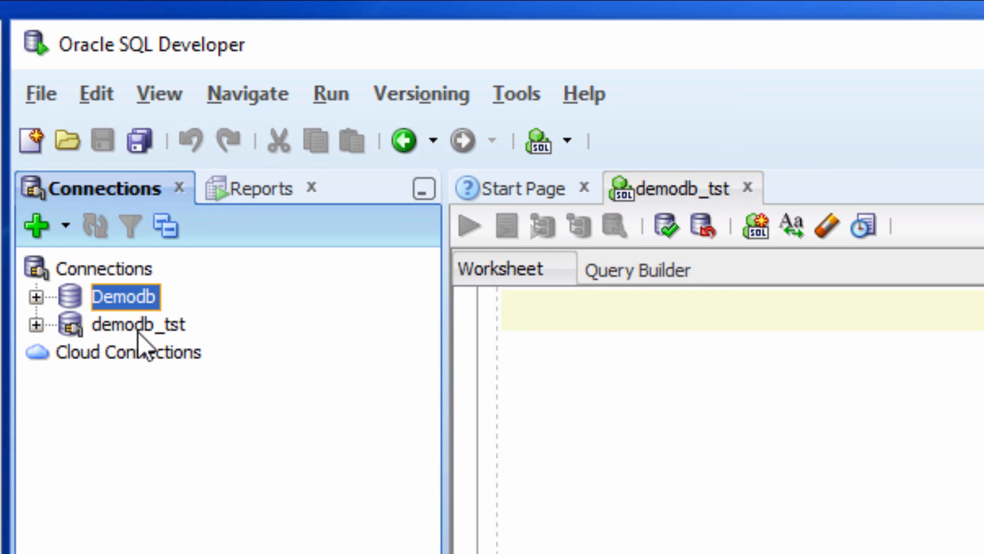
- Select demodb_tst in the Connections tree beside Demodb, with its worksheet open
left_click(138, 324)
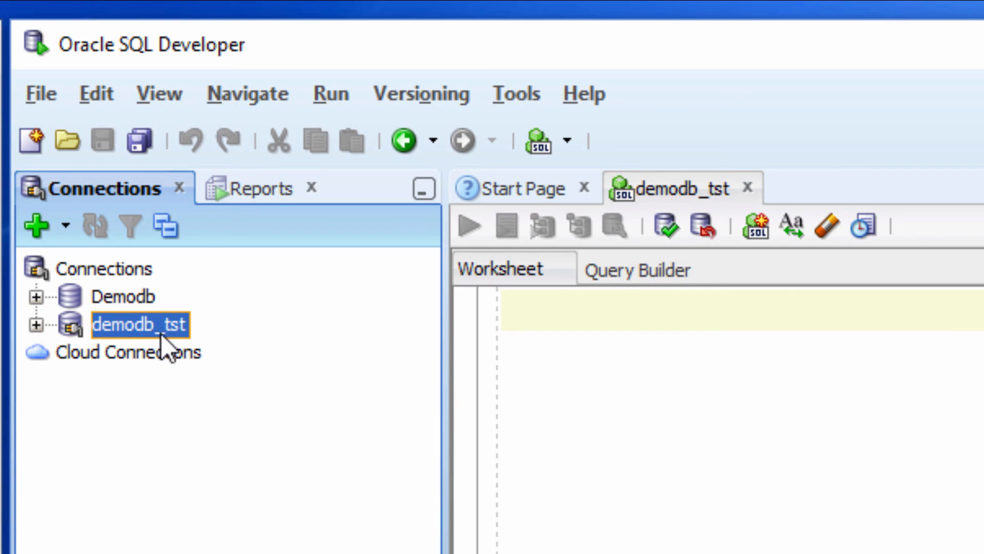